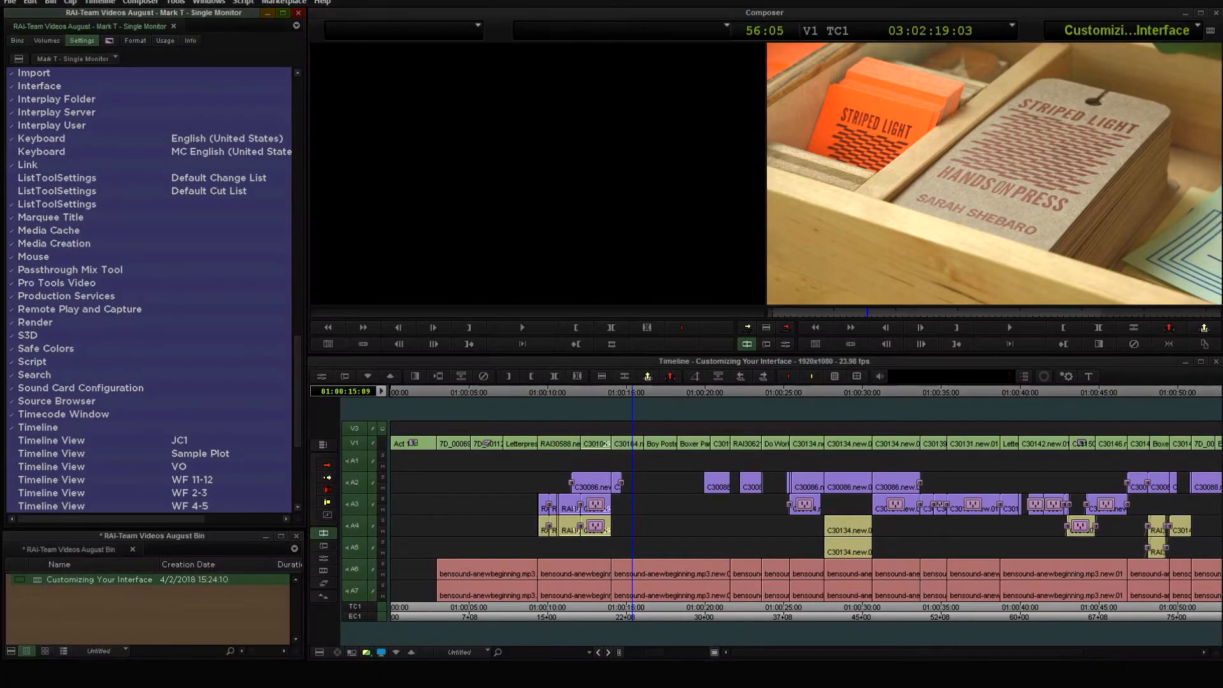
Step: Show the project's bin folders instead of its settings list
click(17, 42)
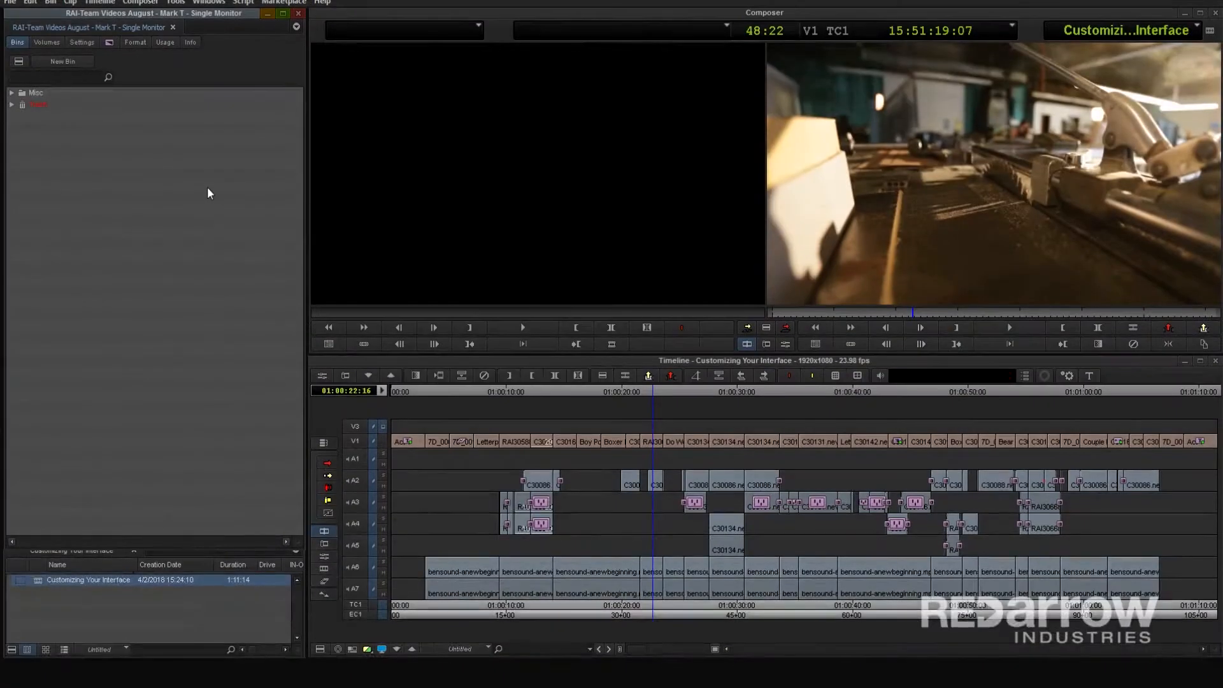
mouse_move(195, 175)
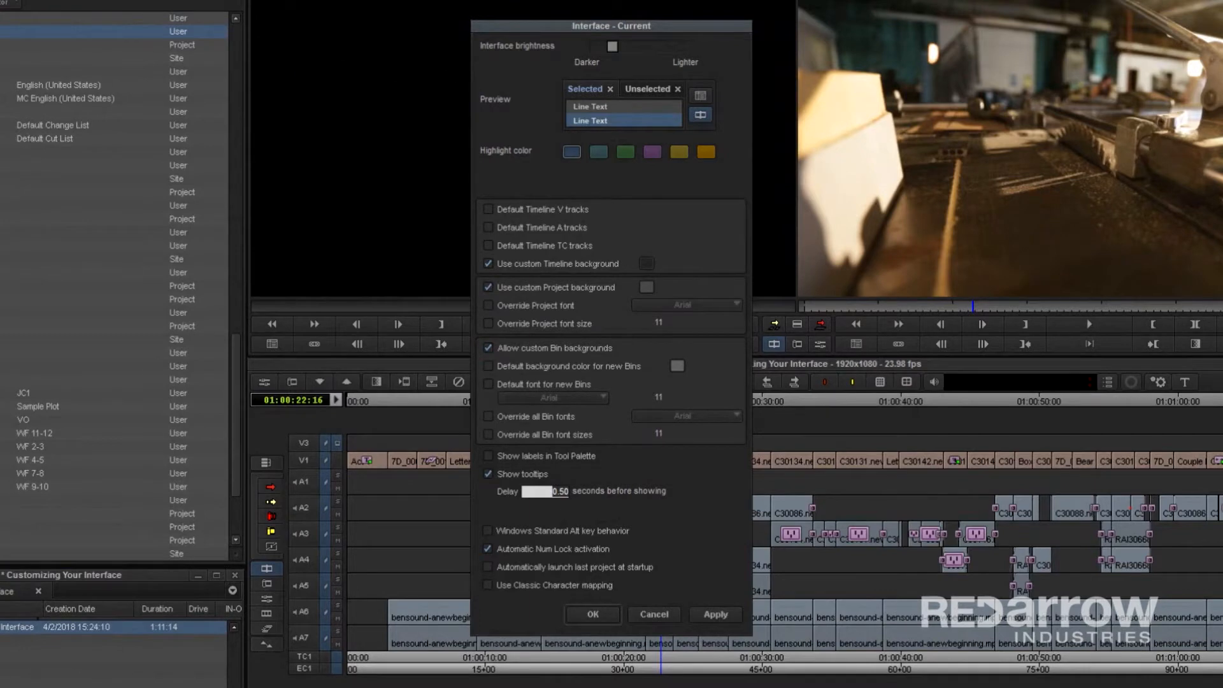
mouse_move(475, 4)
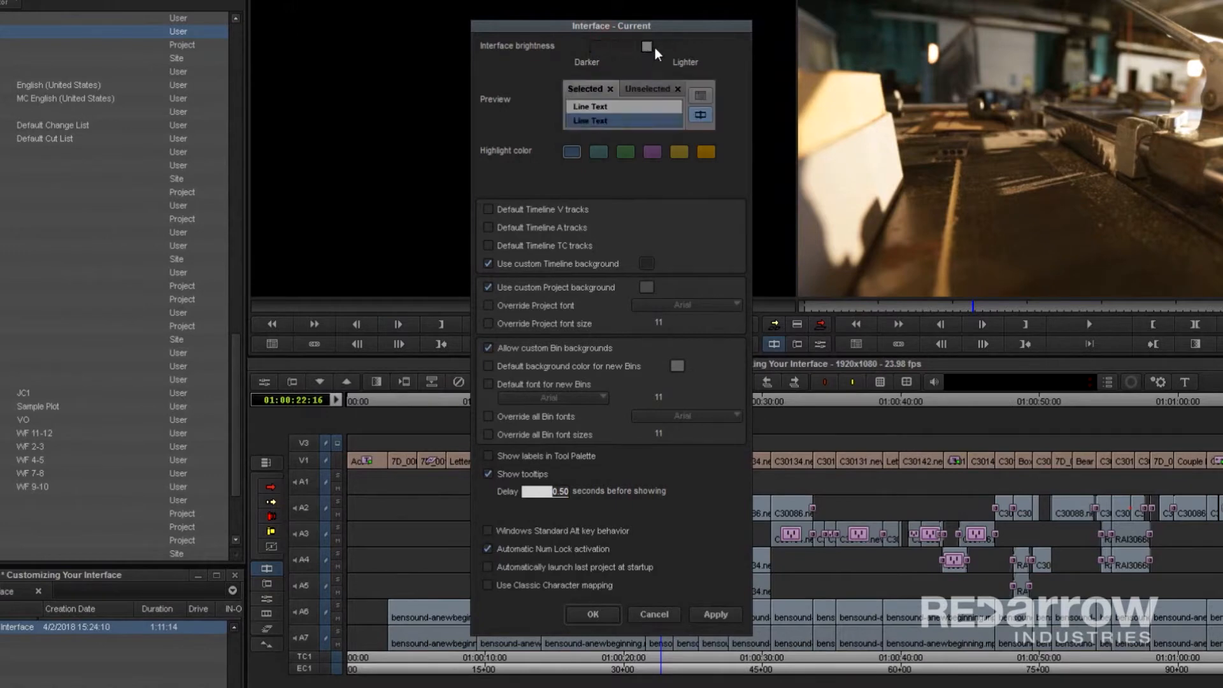
Step: Preview a lighter interface brightness and choose a highlight colour for selections
click(679, 152)
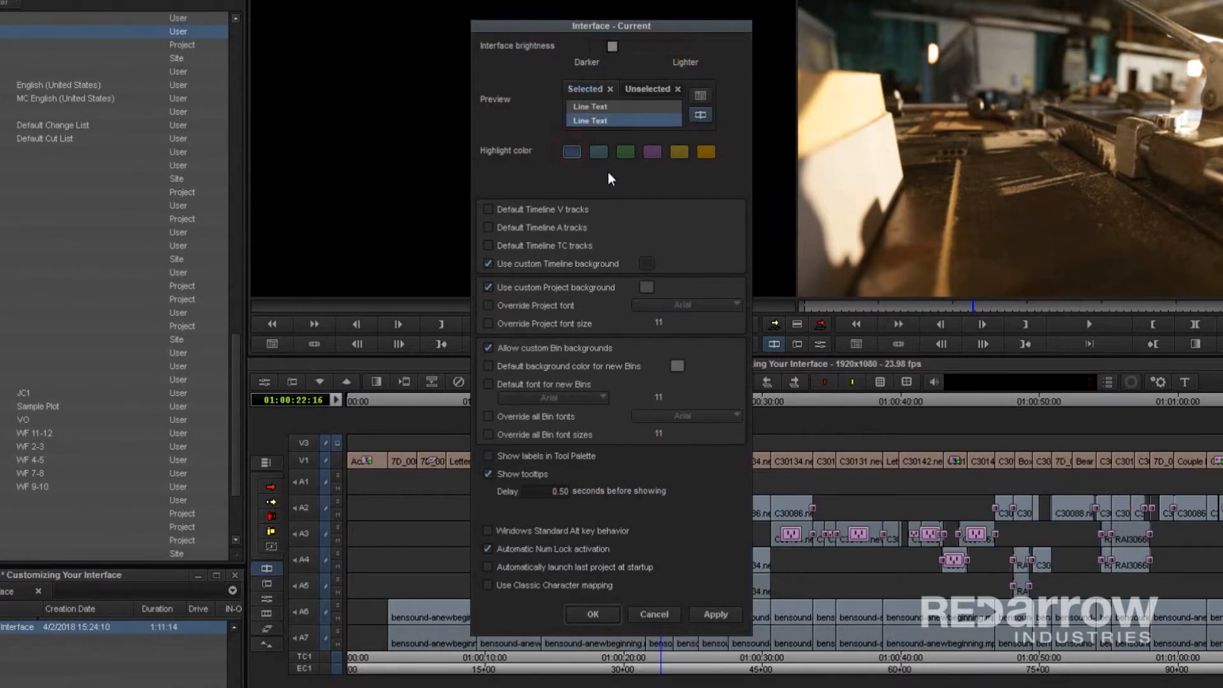
click(646, 264)
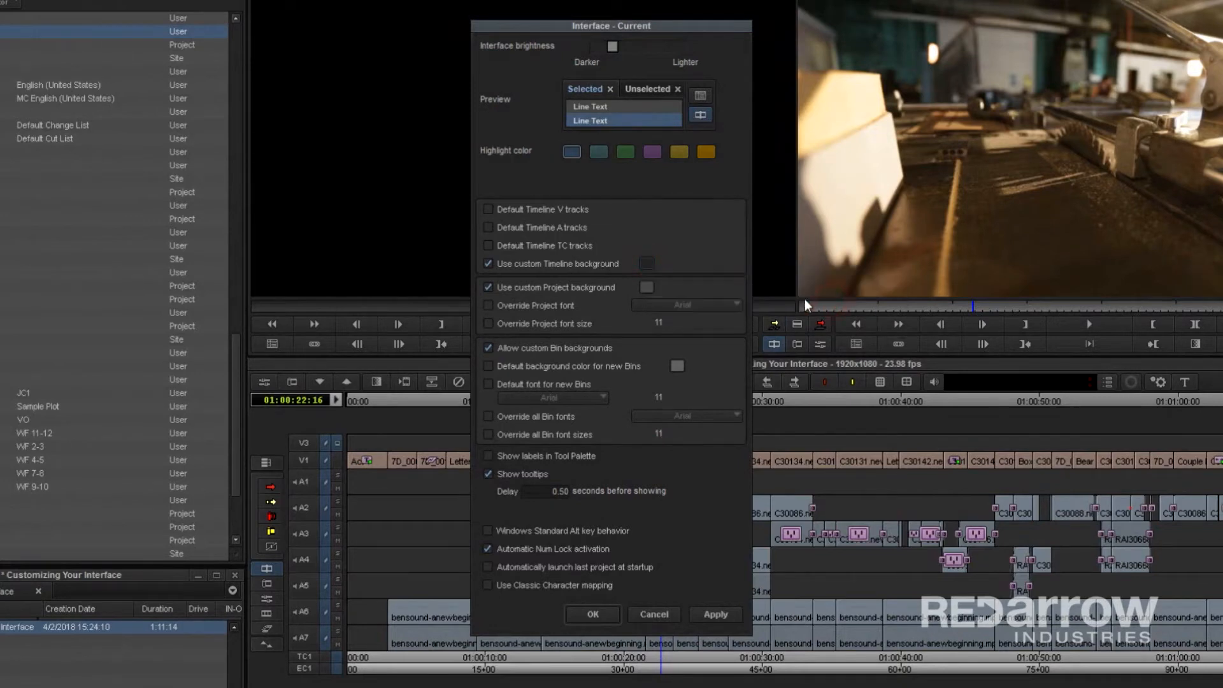
Step: Toggle the default timeline V/A/TC track options, apply the changes and close Interface settings
click(489, 245)
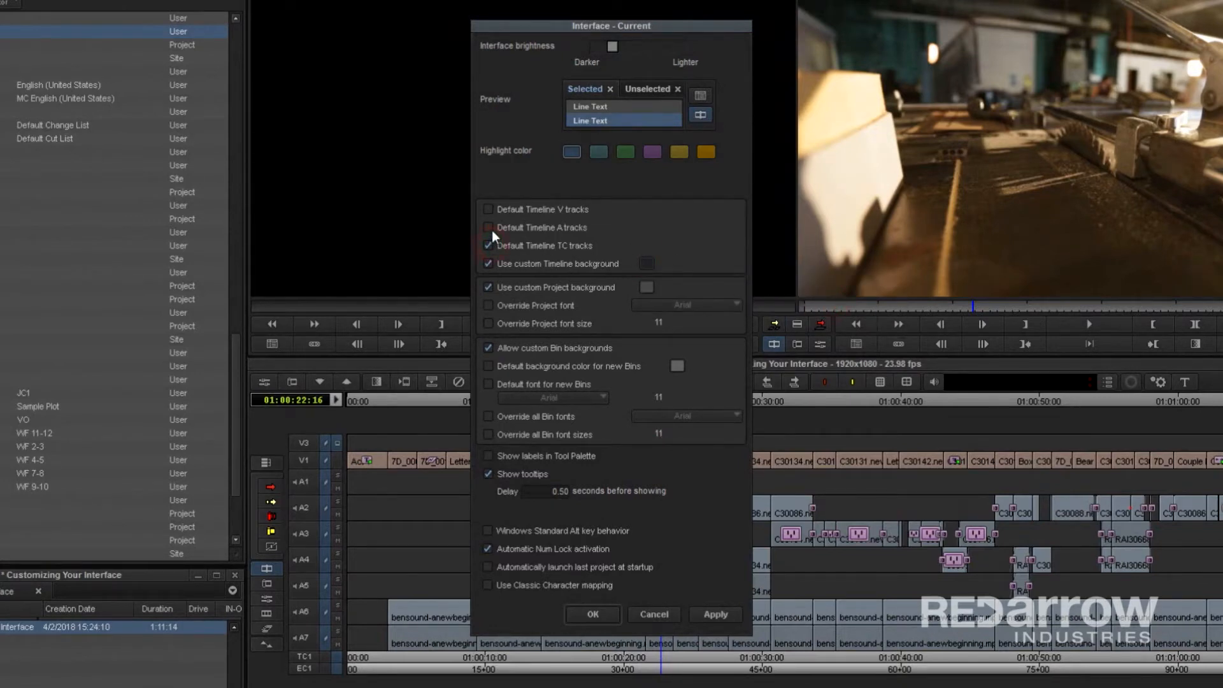
click(713, 615)
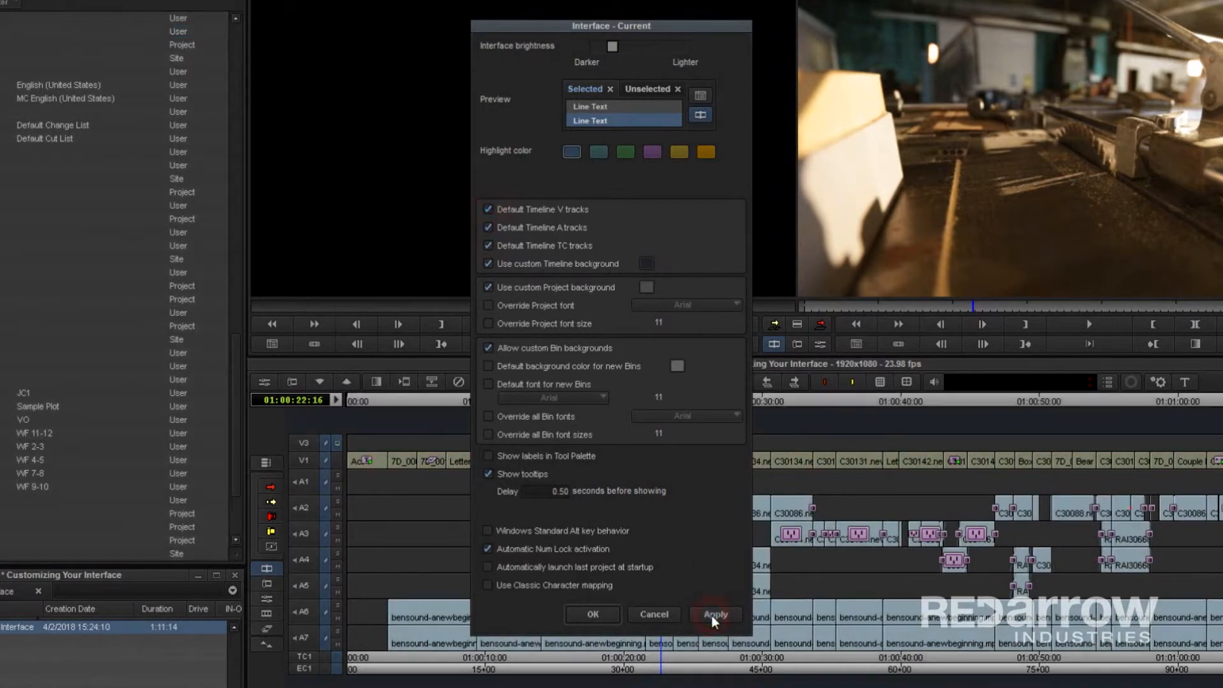
click(715, 615)
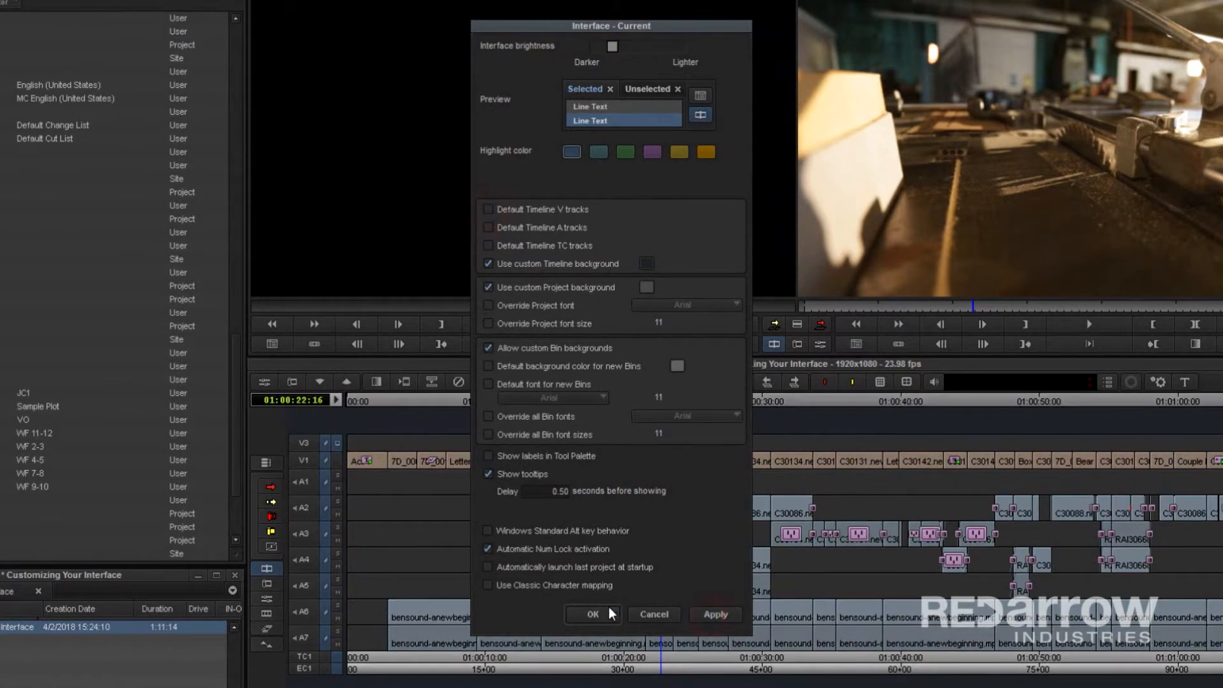
click(592, 614)
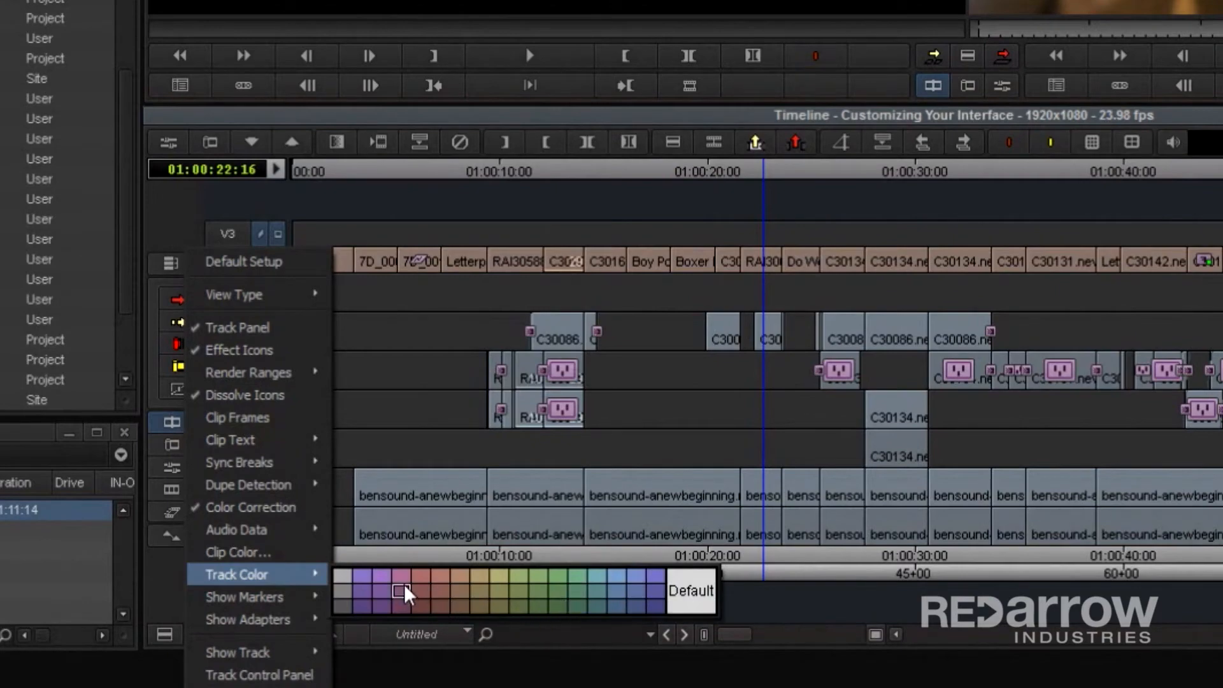
Step: Colour the bensound music tracks red via the Timeline Track Color swatches
click(402, 592)
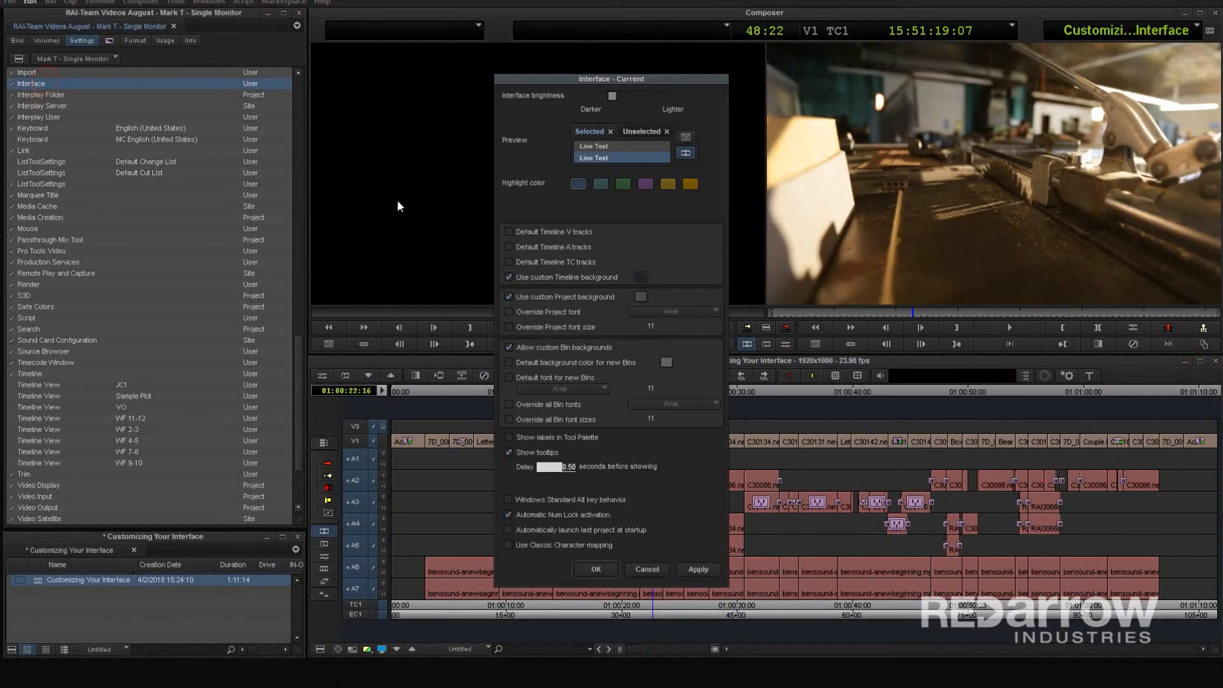
Step: Give the project window an olive custom background and override its font size to 16
click(641, 296)
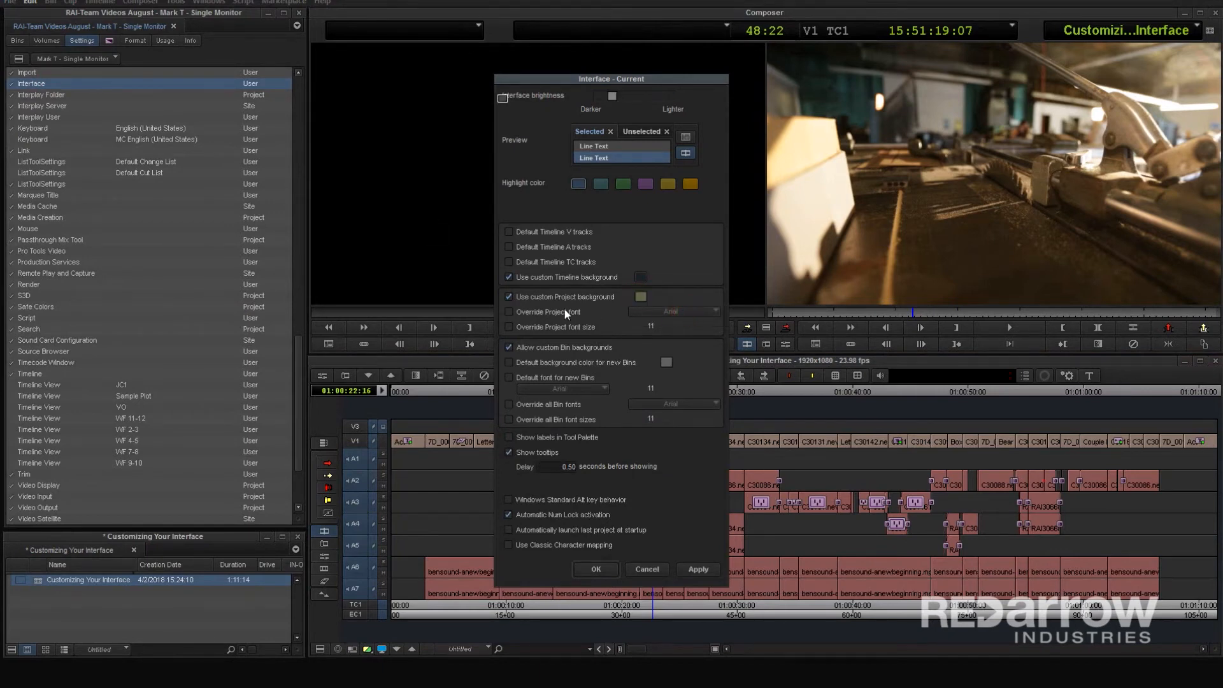
click(508, 327)
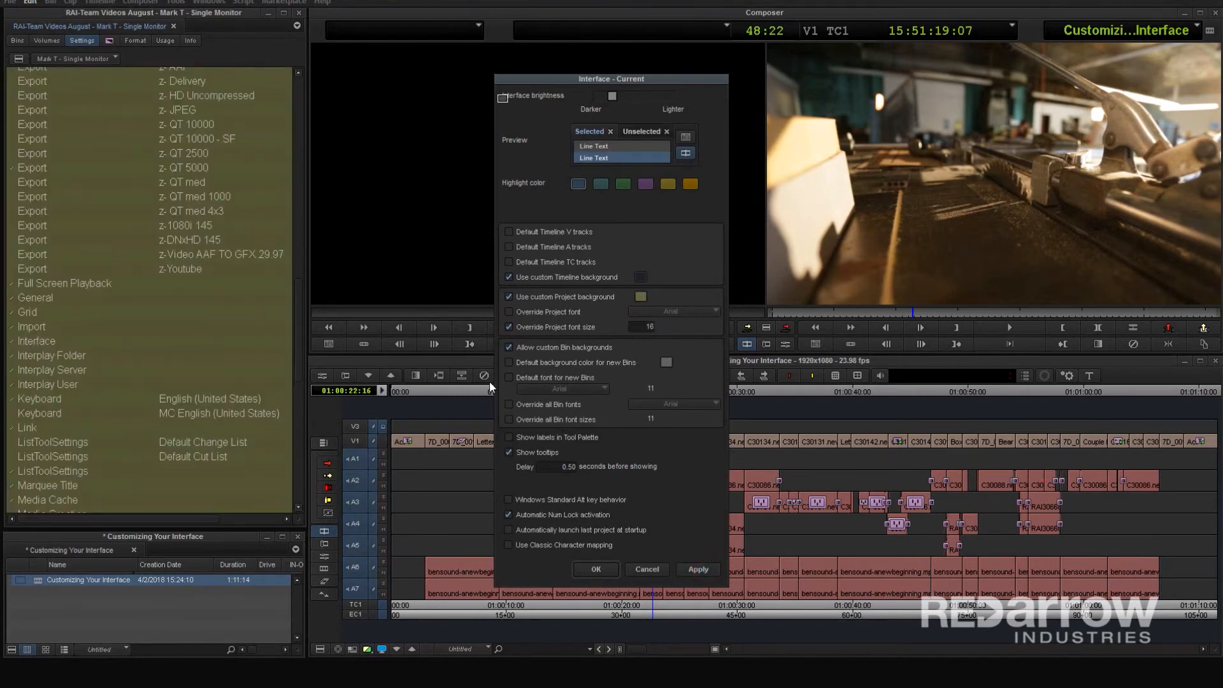
mouse_move(633, 451)
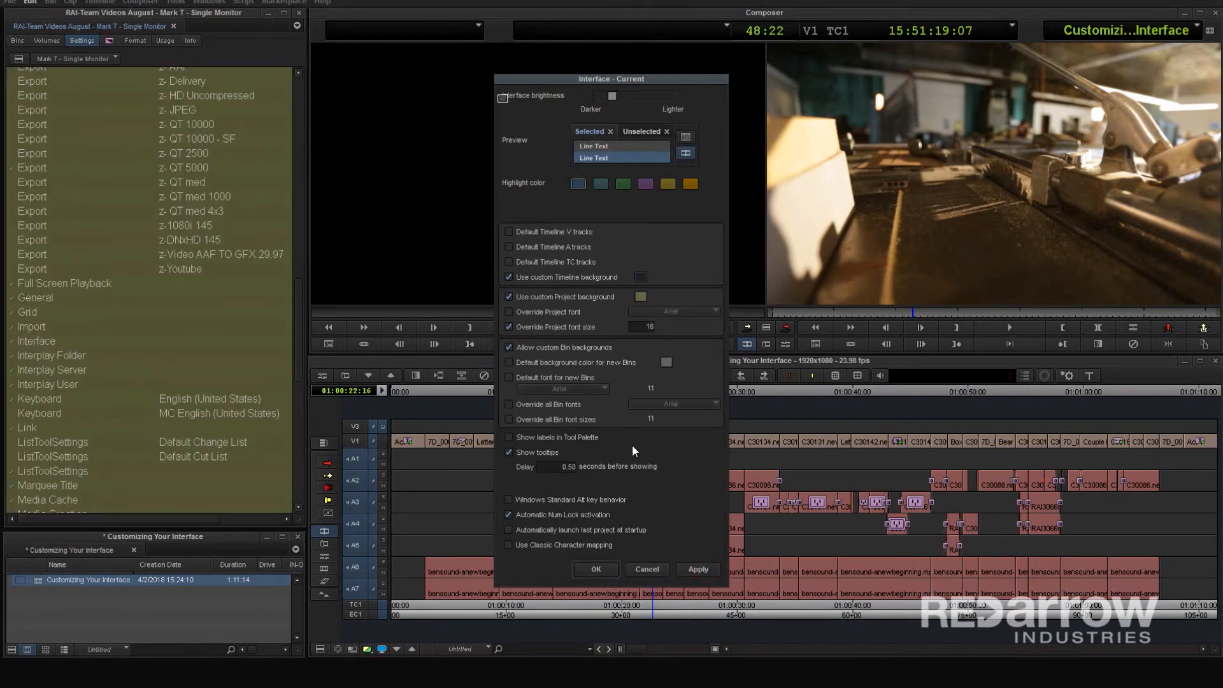